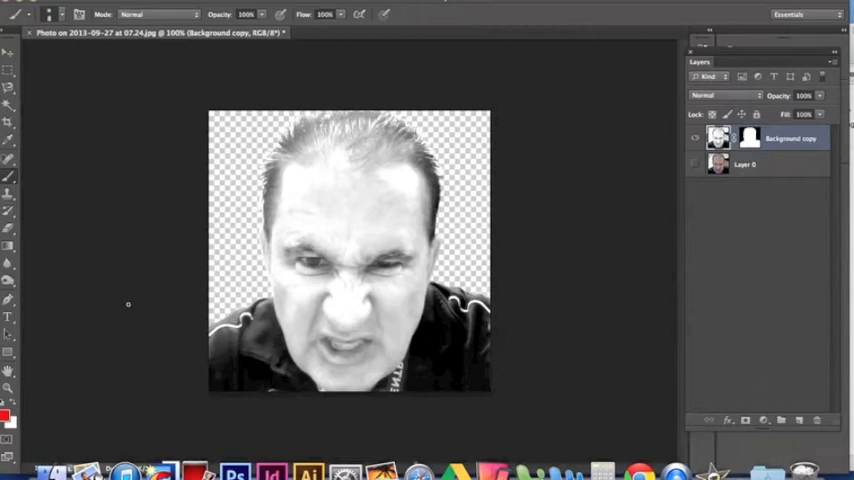
mouse_move(156, 126)
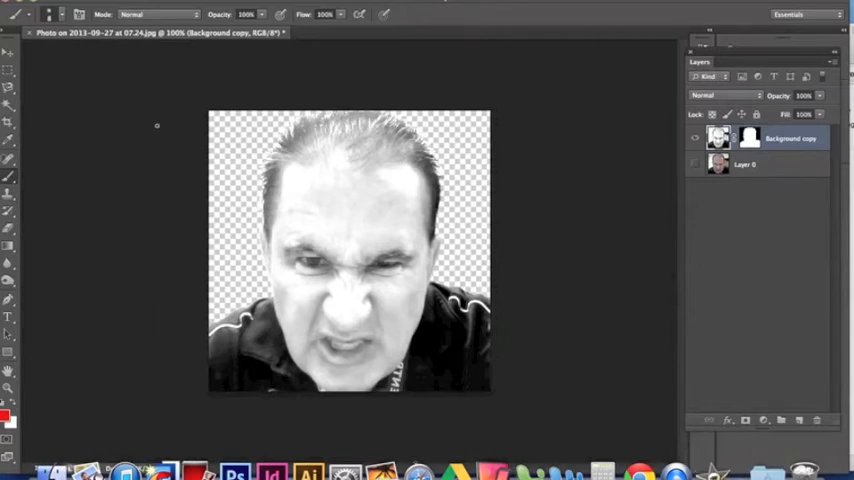
mouse_move(176, 148)
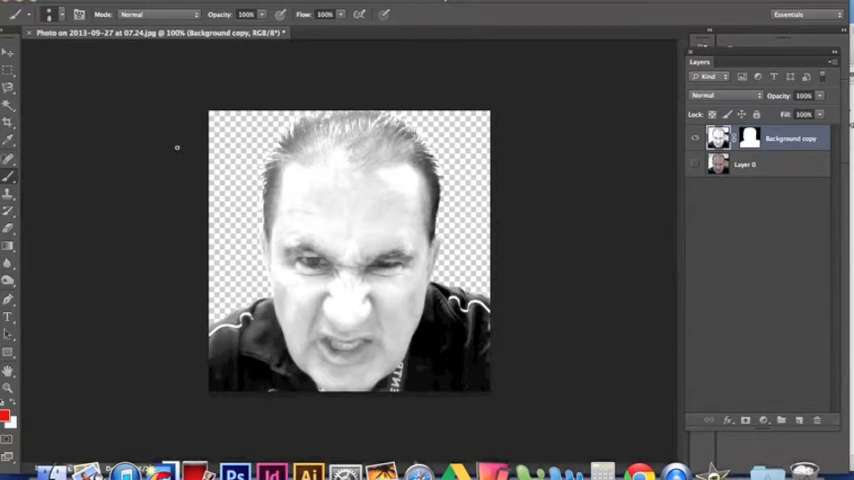
mouse_move(190, 132)
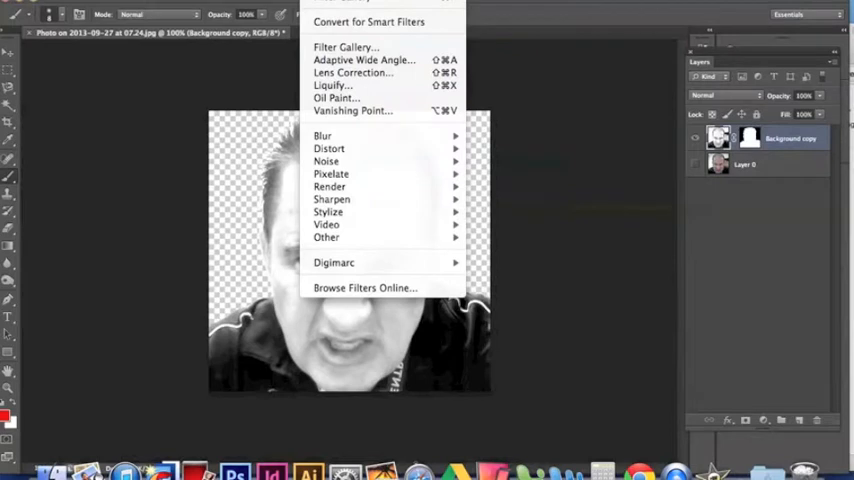
mouse_move(346, 48)
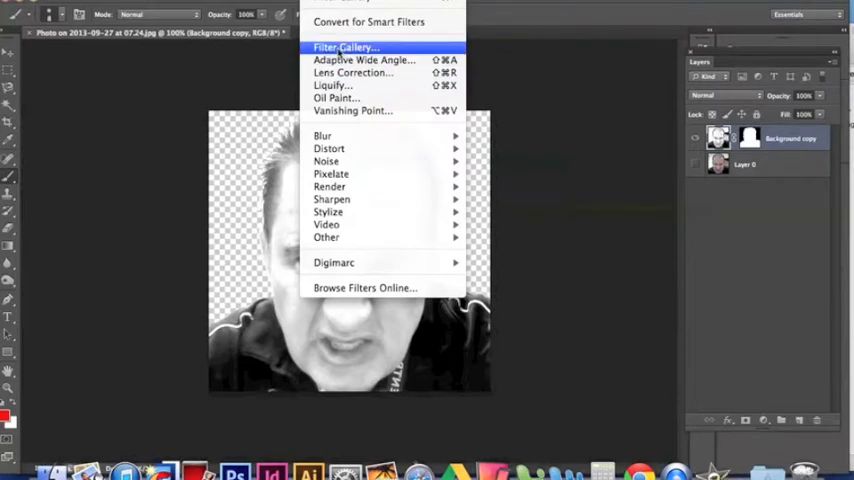
Step: Bring up the Stamp effect from the Sketch category in the Filter Gallery
left_click(344, 48)
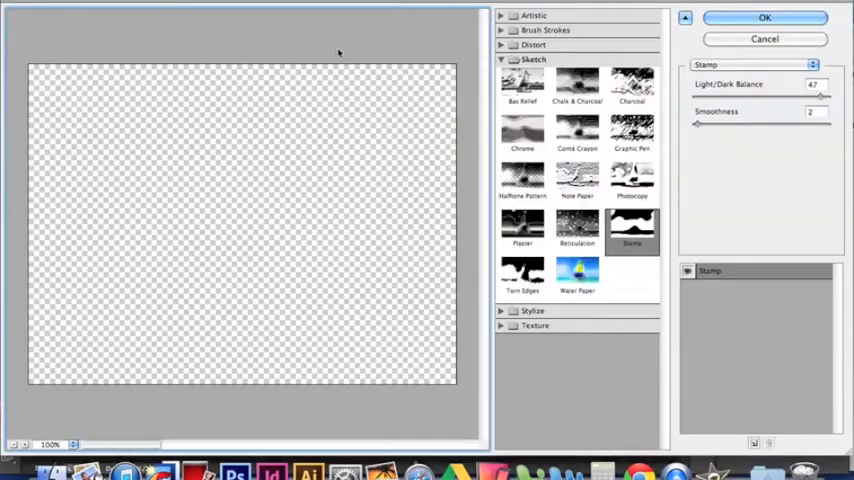
left_click(500, 60)
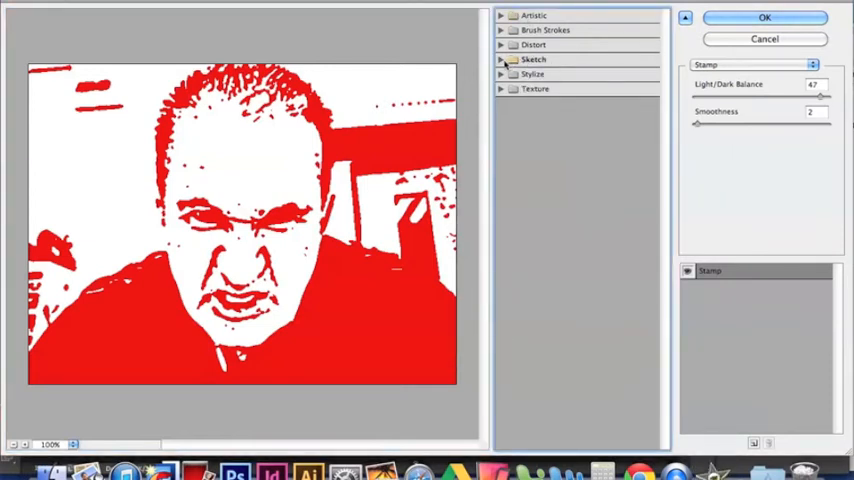
left_click(532, 60)
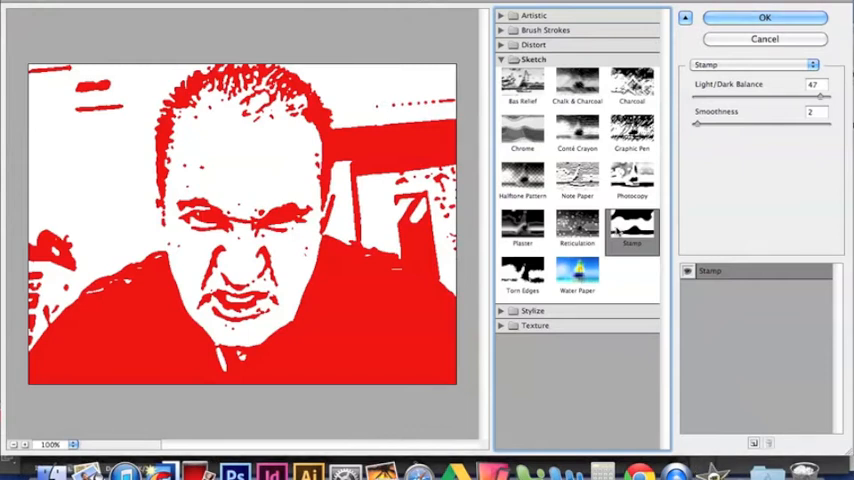
Step: Balance the stamp's light/dark areas and keep smoothness low for sharp, bold red-and-white detail
left_click_drag(816, 96, 752, 96)
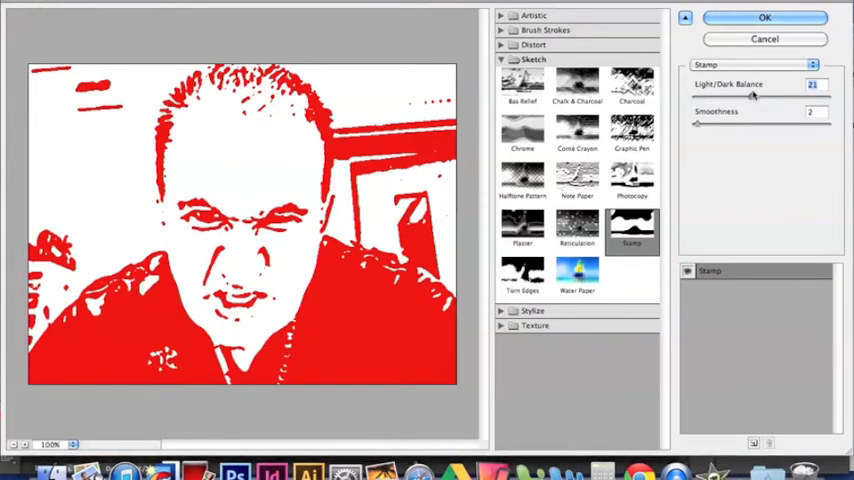
left_click_drag(752, 96, 726, 96)
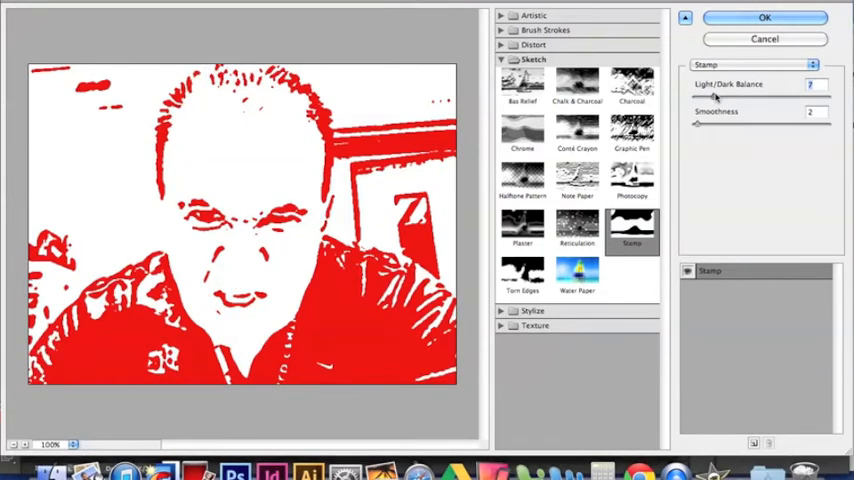
left_click_drag(698, 96, 730, 96)
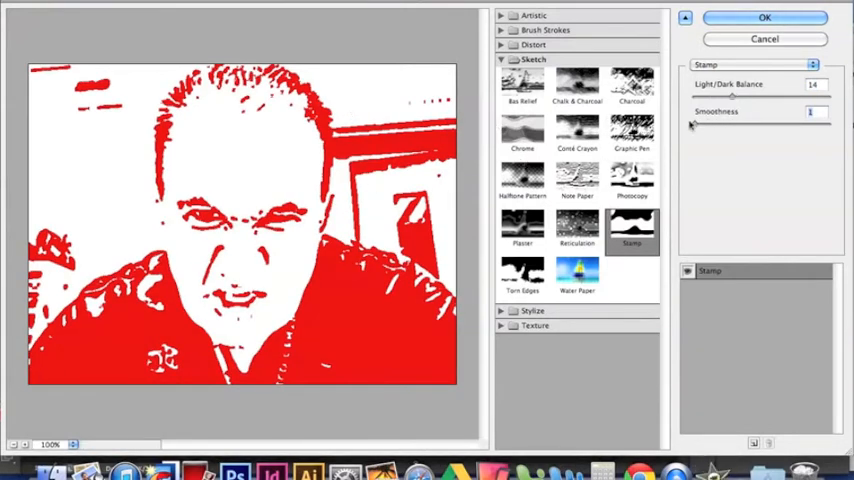
left_click_drag(692, 124, 810, 124)
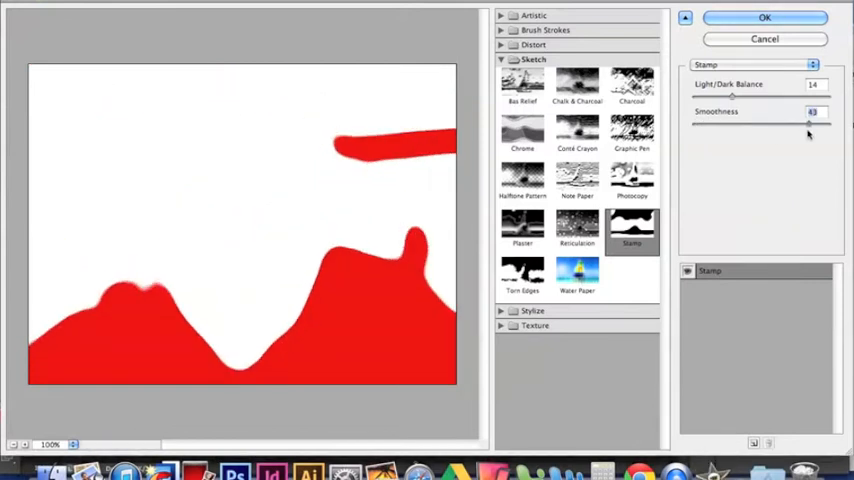
left_click_drag(810, 124, 784, 124)
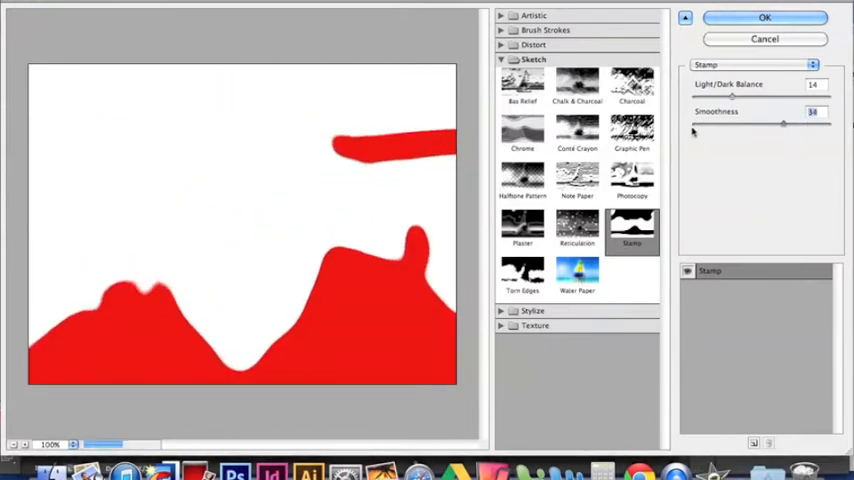
left_click_drag(784, 124, 692, 124)
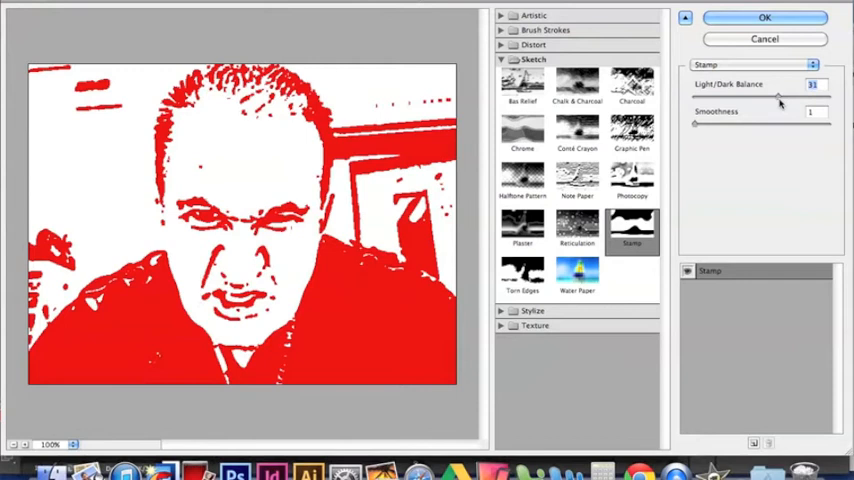
mouse_move(764, 130)
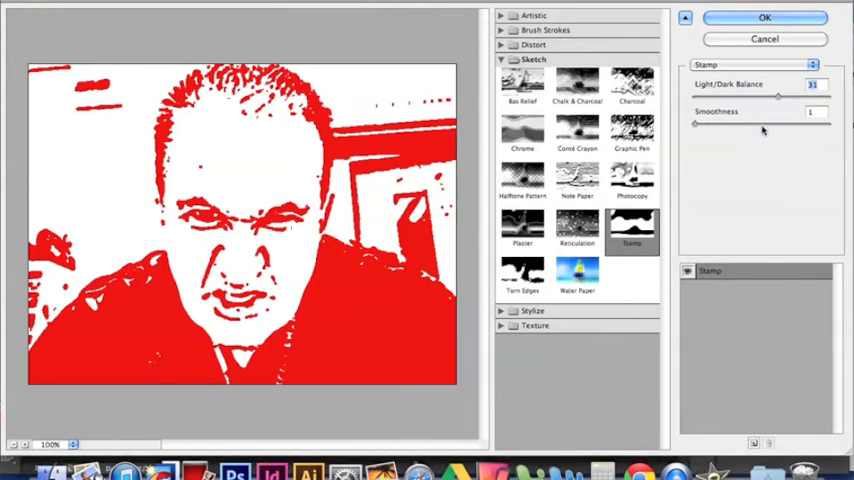
left_click(764, 18)
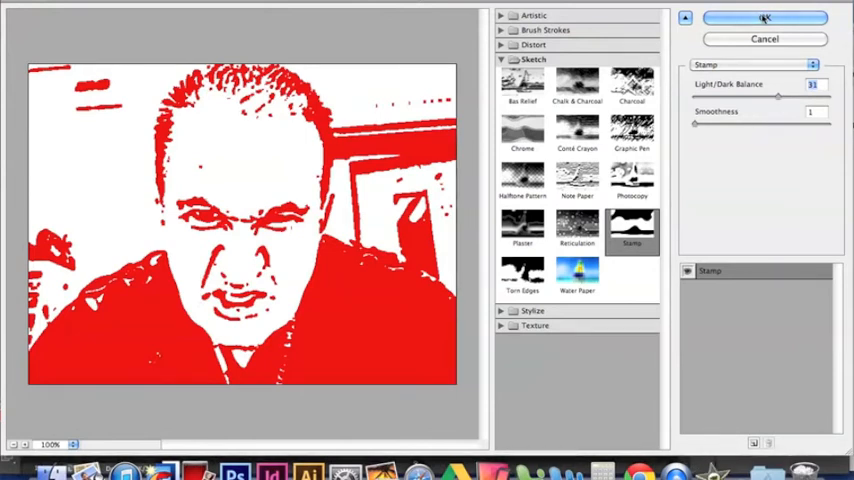
Step: Set the foreground colour to black (#000000) and apply the Stamp filter for a stark black-and-white face
left_click(764, 18)
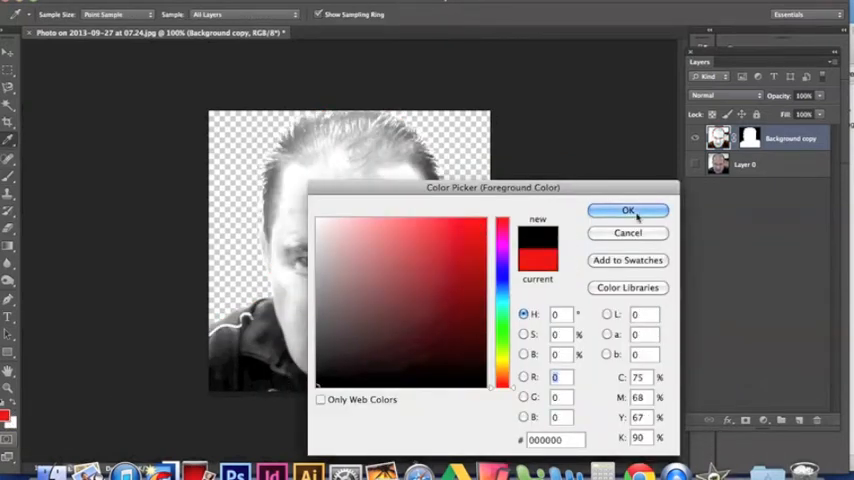
left_click(628, 210)
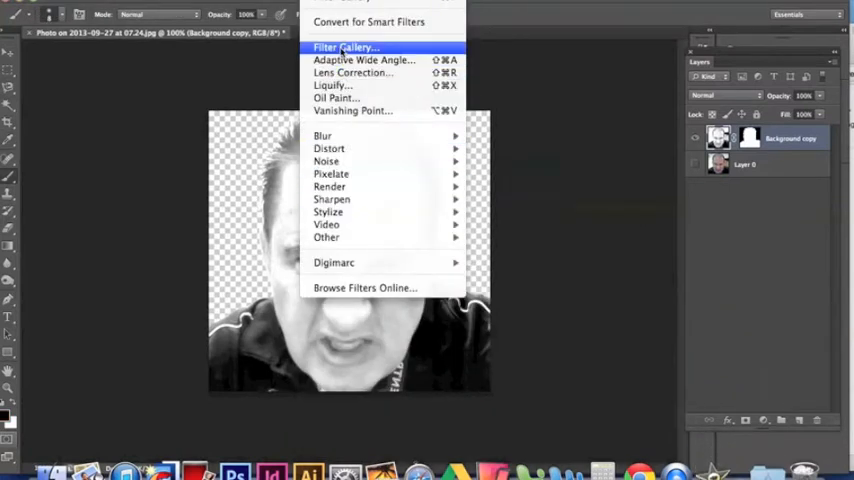
left_click(344, 48)
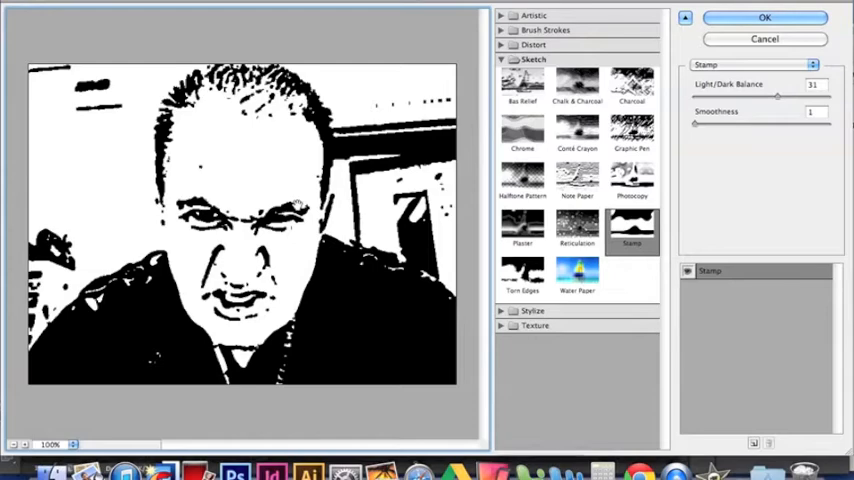
left_click(764, 16)
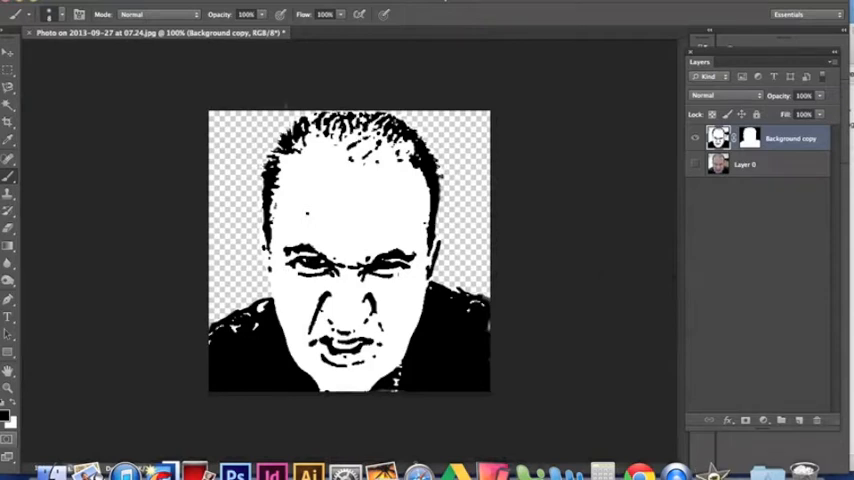
mouse_move(180, 170)
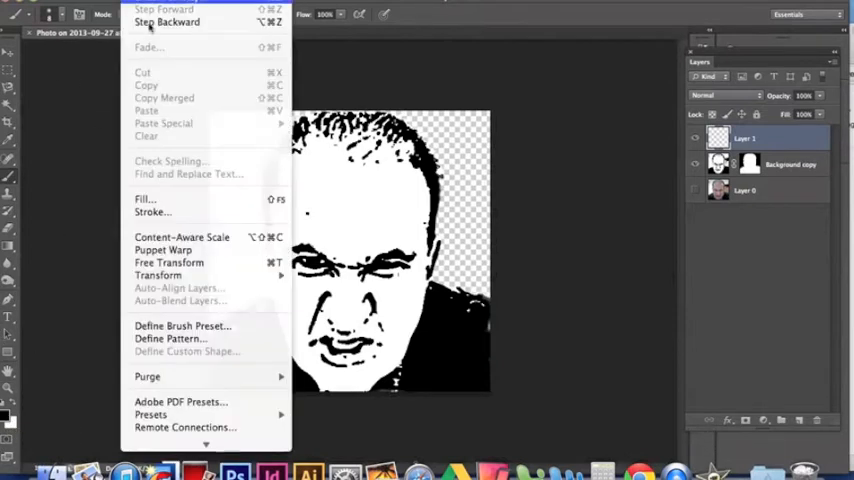
Step: Fill the new layer under the stamped face with bright yellow via Edit > Fill with Color
left_click(144, 200)
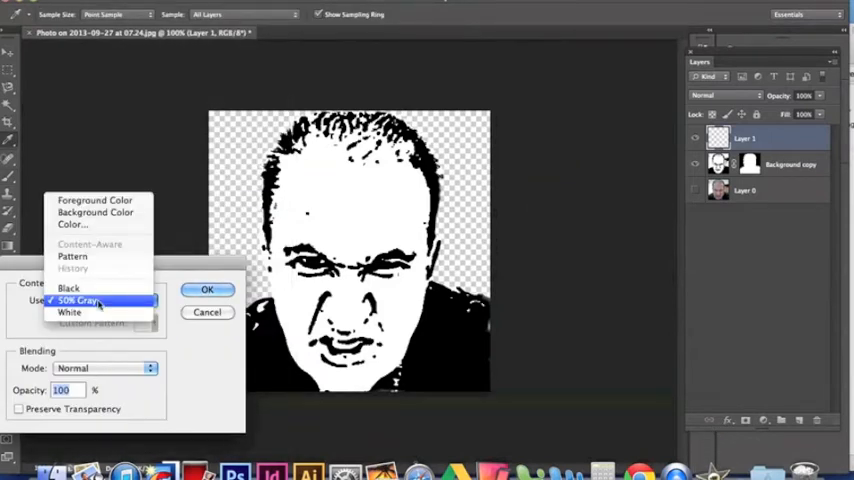
mouse_move(68, 288)
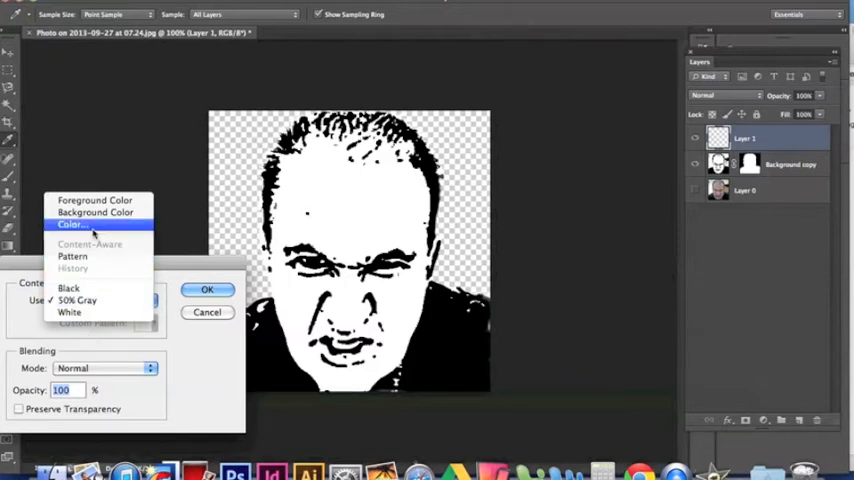
left_click(72, 224)
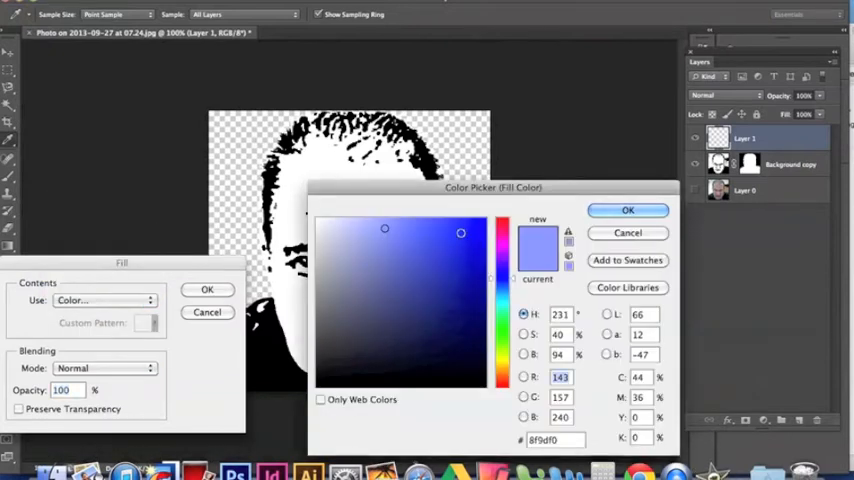
left_click(434, 220)
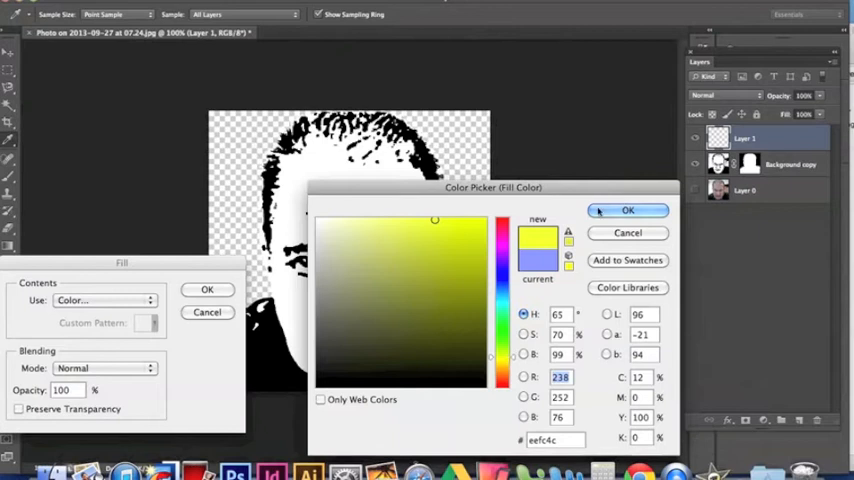
left_click(628, 210)
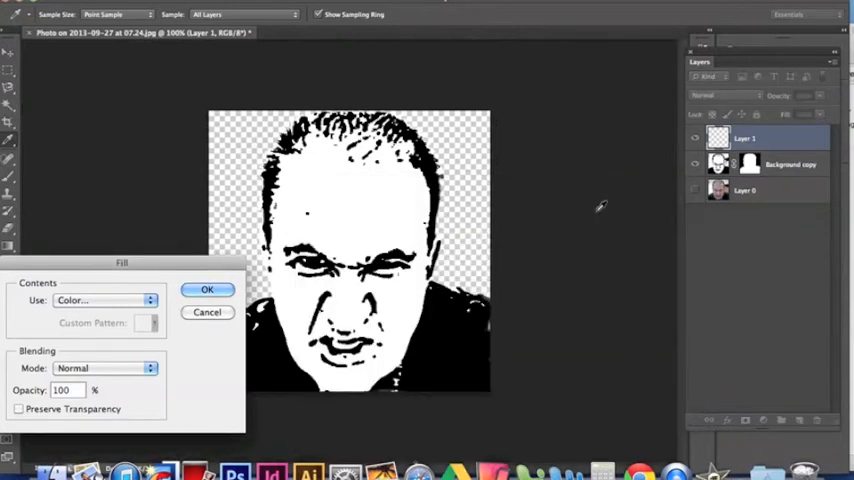
left_click(208, 288)
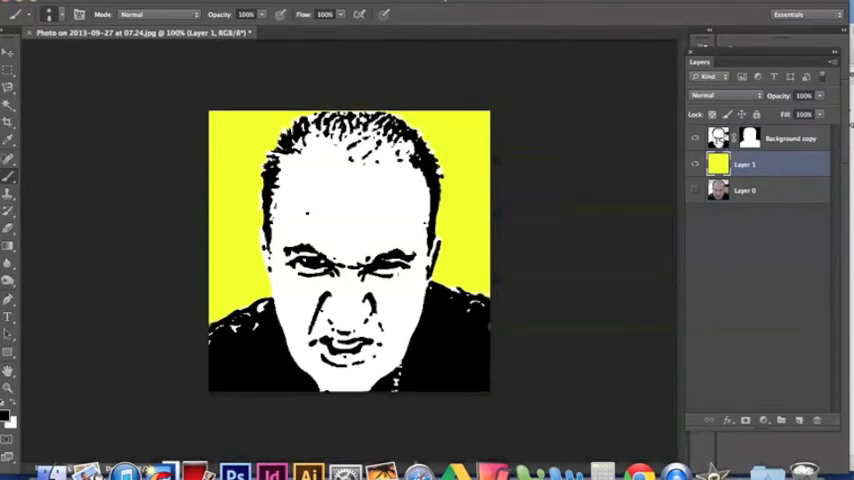
Step: Set the Background copy face layer's blend mode to Multiply so its whites turn yellow
left_click(790, 138)
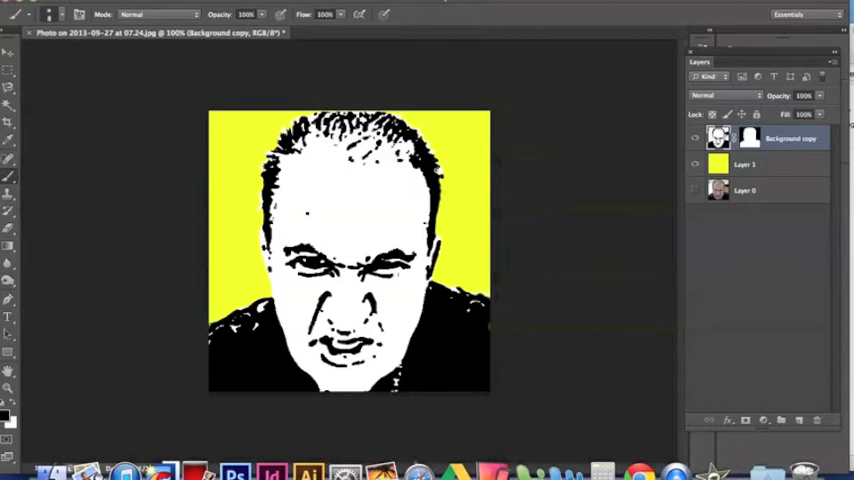
mouse_move(728, 96)
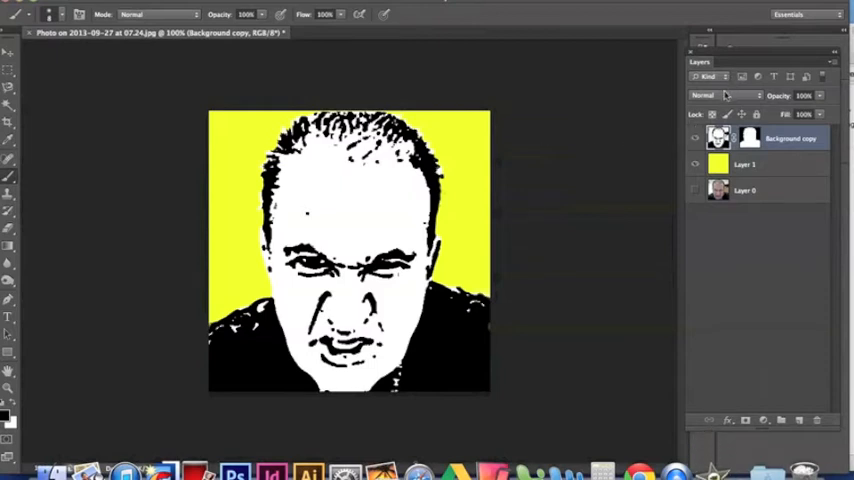
left_click(722, 96)
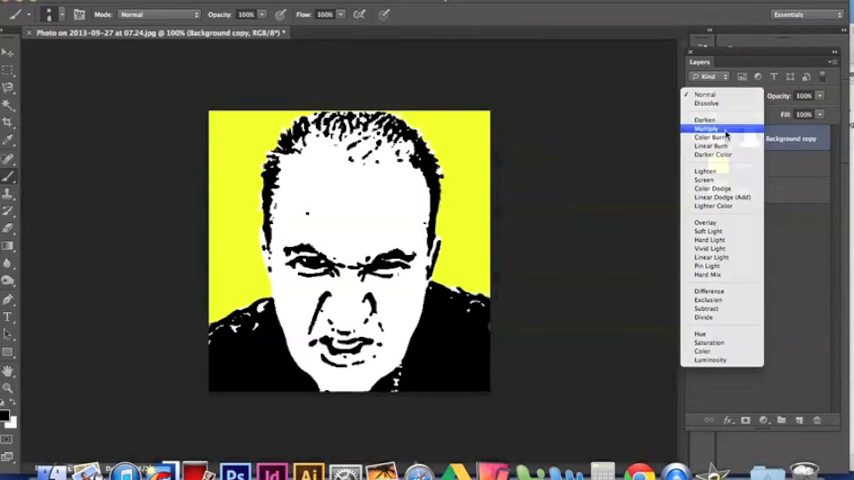
left_click(708, 128)
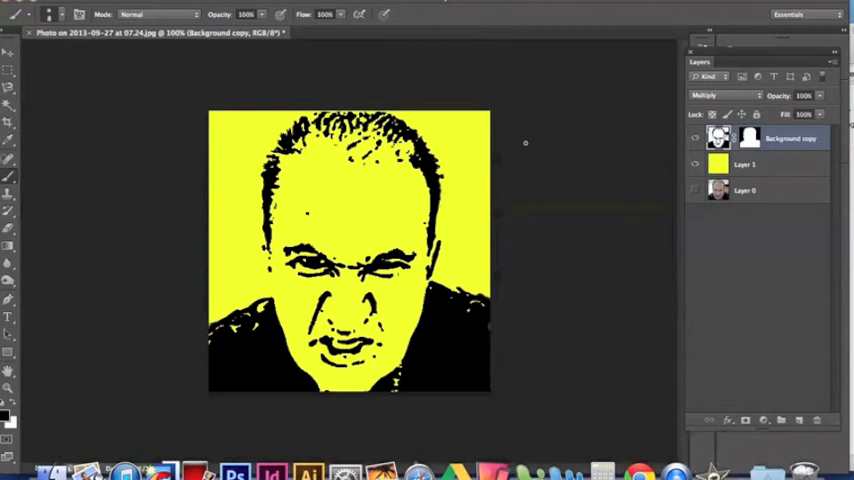
mouse_move(780, 224)
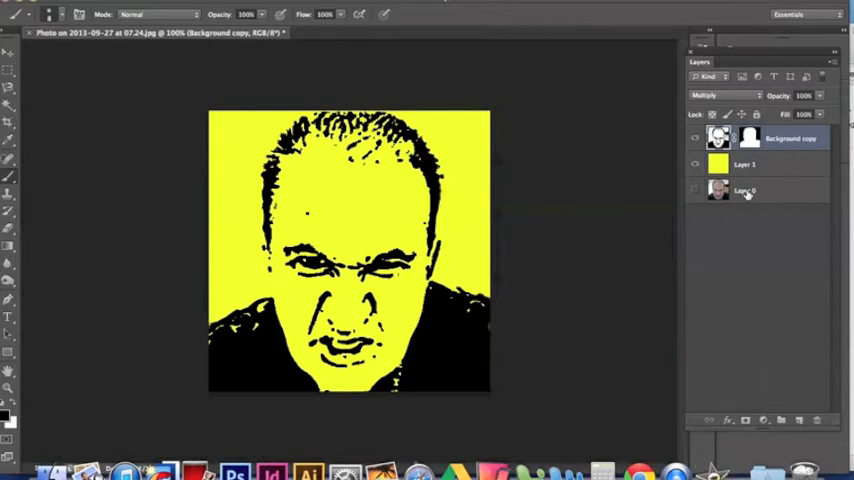
Step: Select the original photo Layer 0 for duplication and hide the stamped yellow layers above it
left_click(744, 192)
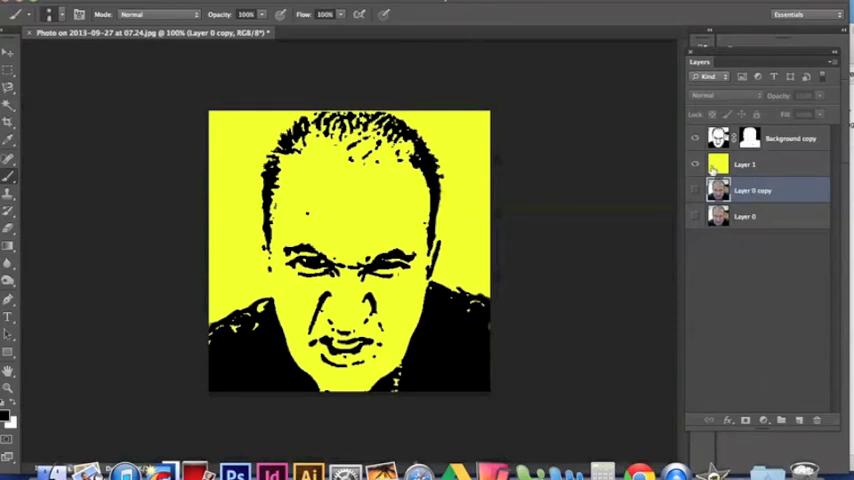
left_click(694, 164)
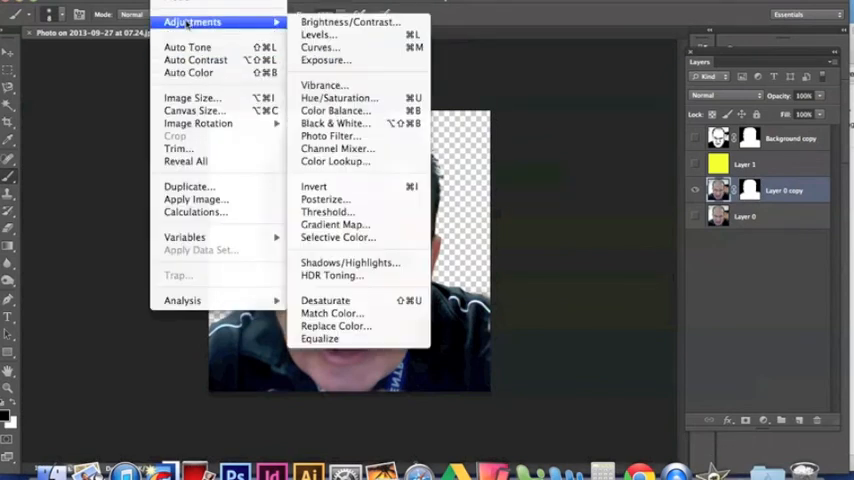
Step: Apply a Monochrome Channel Mixer with Red 70%, Green 44%, Blue 44% to the photo copy
left_click(334, 148)
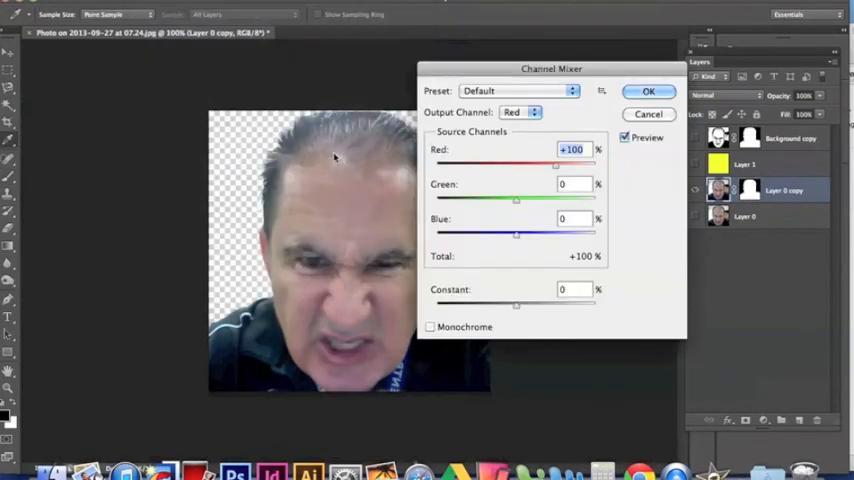
left_click(430, 328)
type("44")
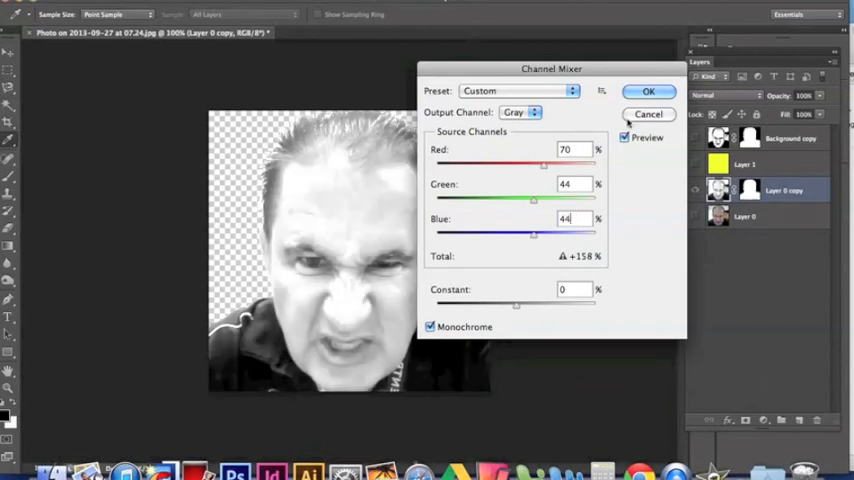
left_click(648, 92)
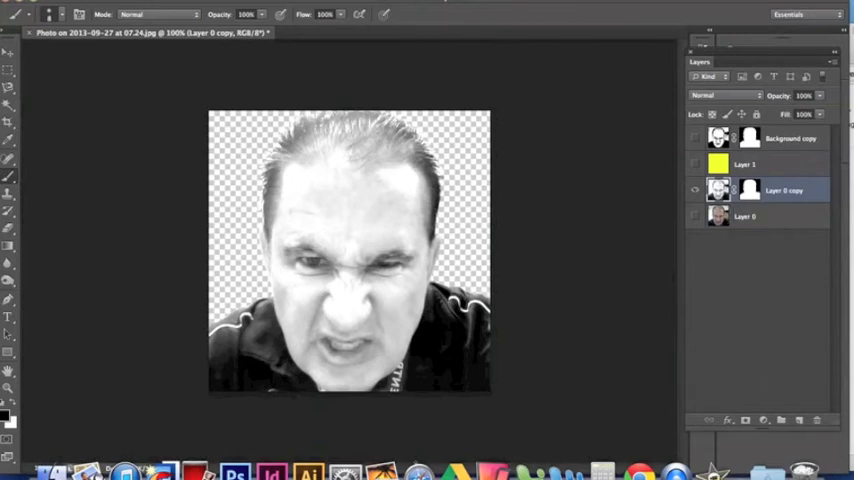
left_click(180, 4)
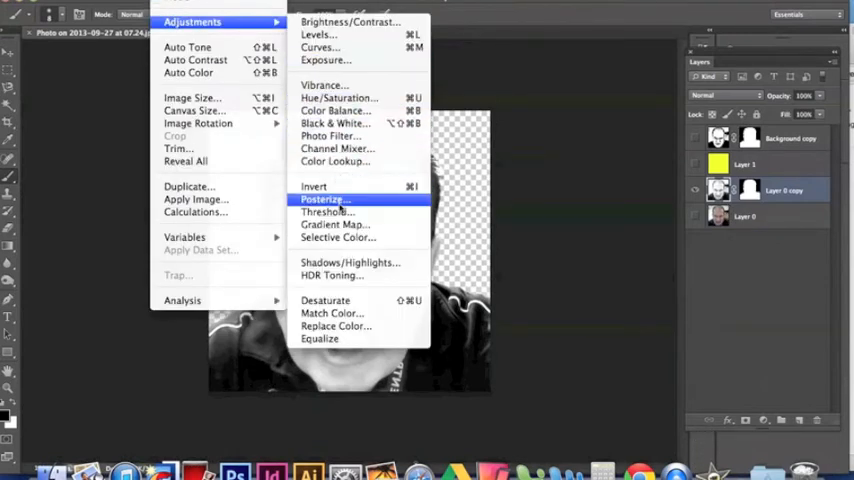
Step: Posterize the greyscale portrait to 3 levels for flat white, grey and black tones
left_click(322, 200)
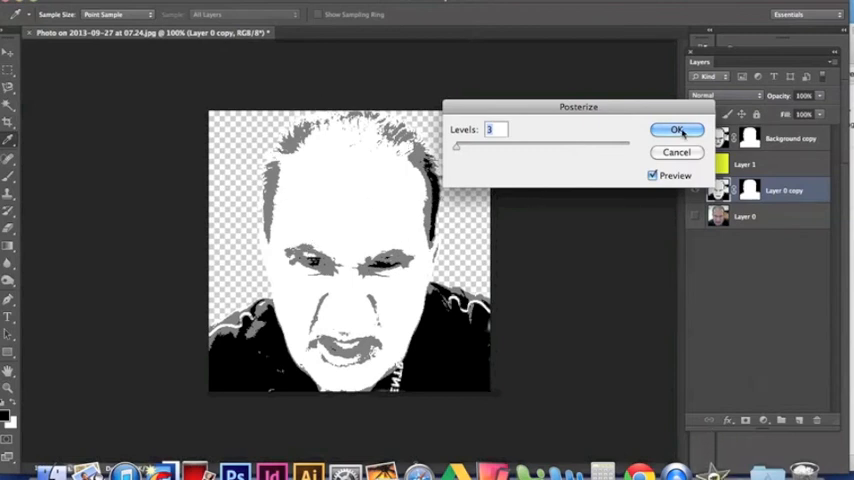
left_click(676, 130)
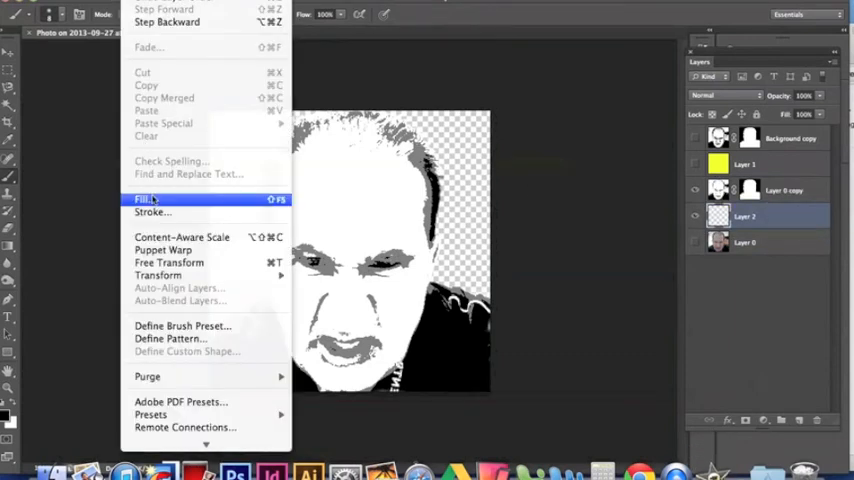
Step: Fill Layer 2 beneath the posterized face with bright green, then select the posterized face layer
left_click(144, 200)
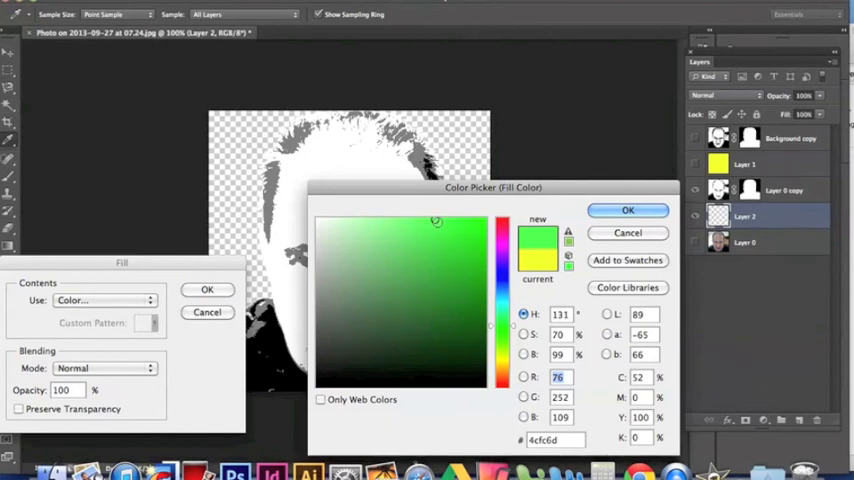
left_click(628, 210)
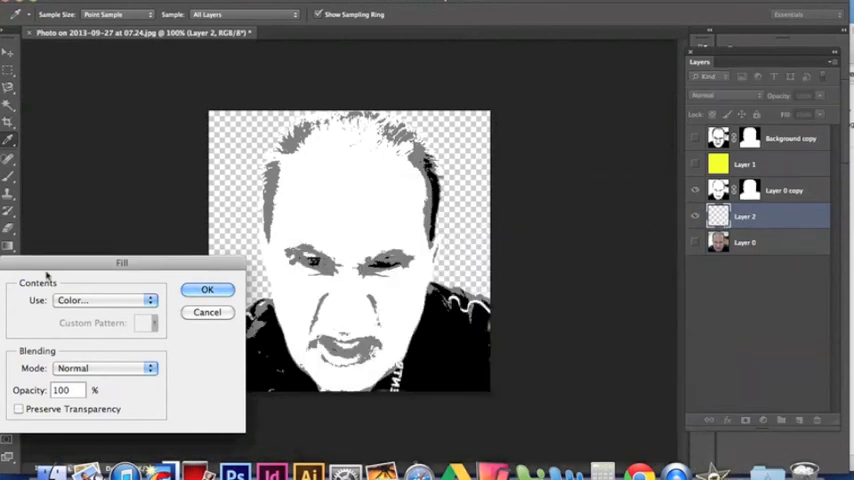
left_click(208, 288)
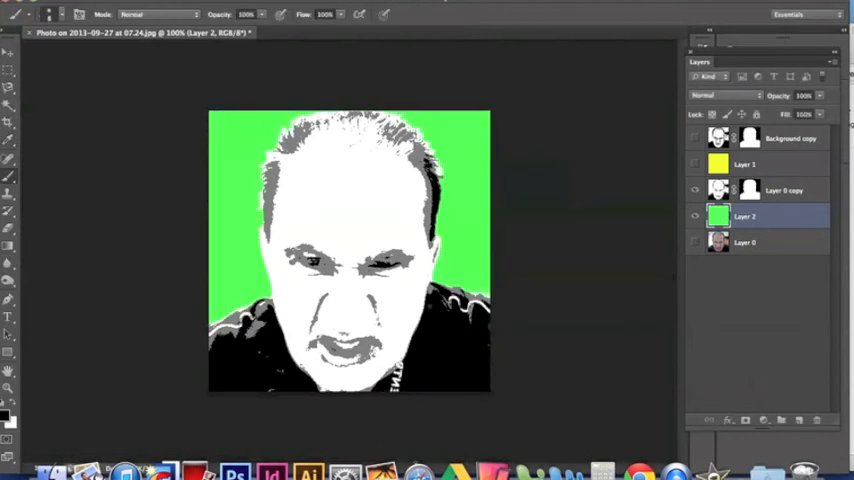
left_click(784, 190)
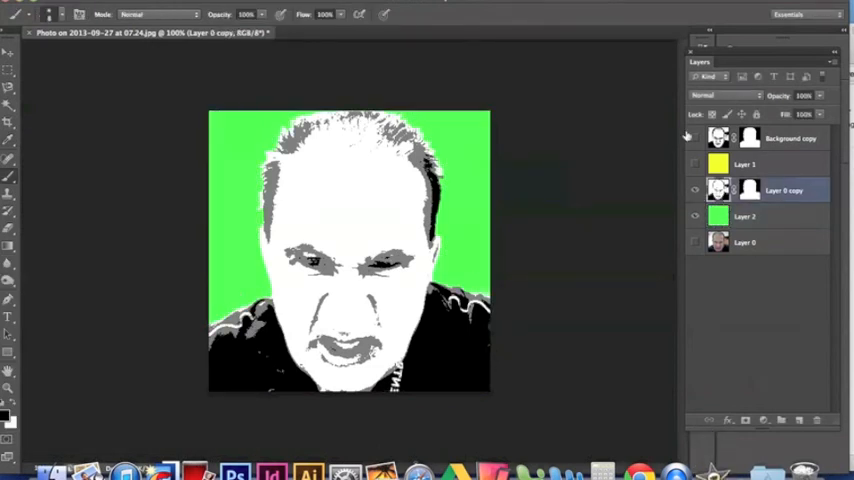
Step: Set the Layer 0 copy posterized face to Multiply so its whites turn green
left_click(720, 96)
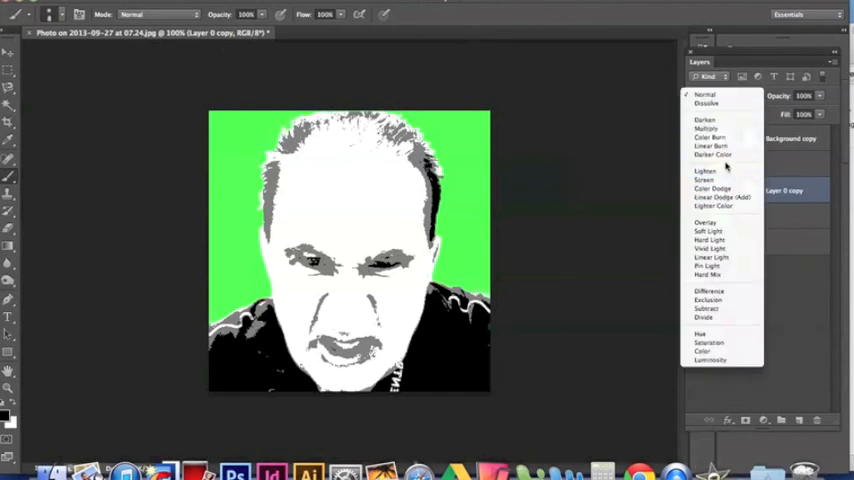
left_click(706, 128)
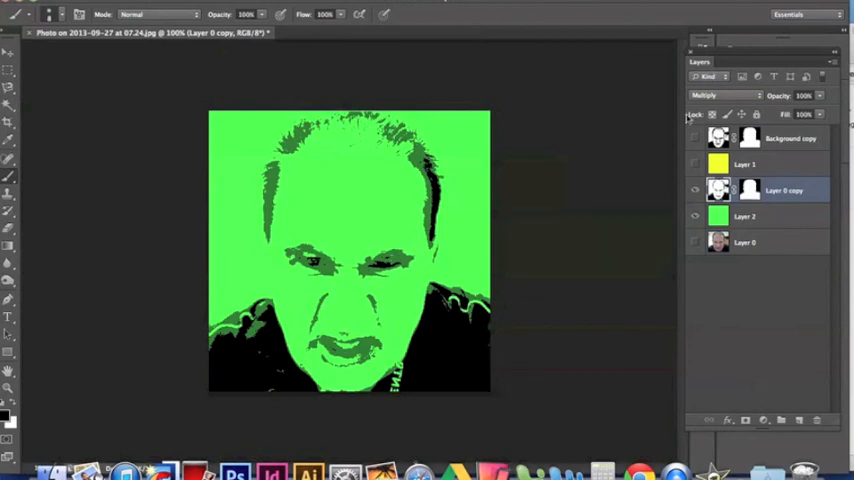
left_click(724, 96)
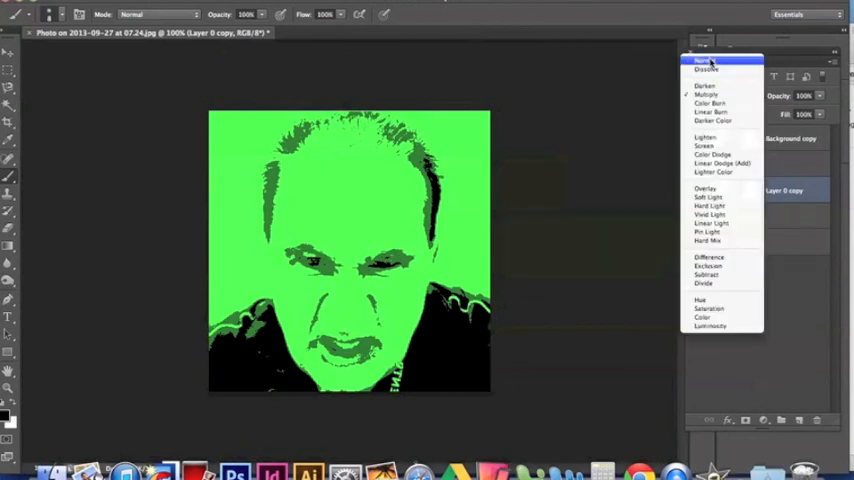